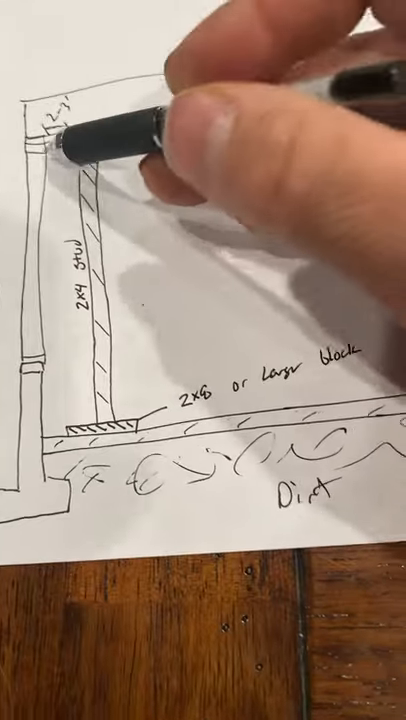
text(-4x6)
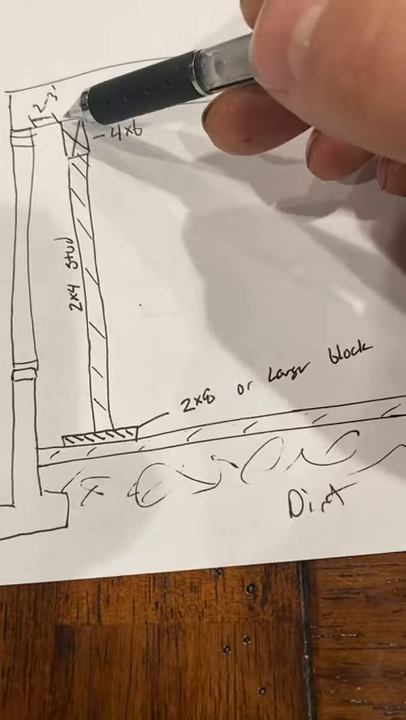